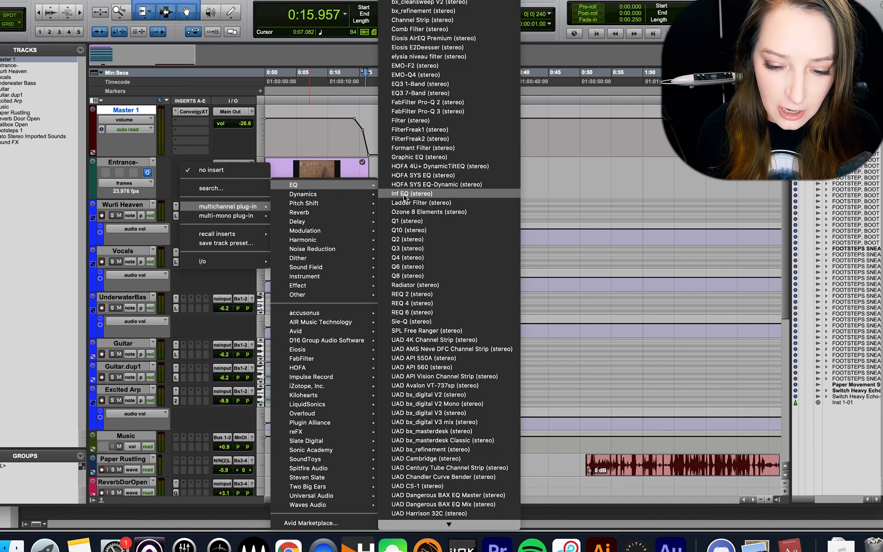
{"action": "mouse_move", "coordinate": [427, 102]}
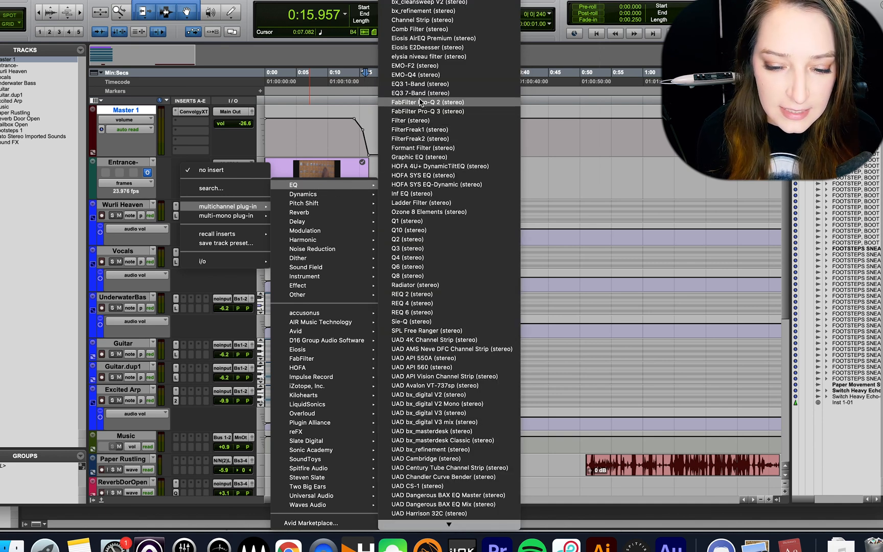
{"action": "mouse_move", "coordinate": [420, 93]}
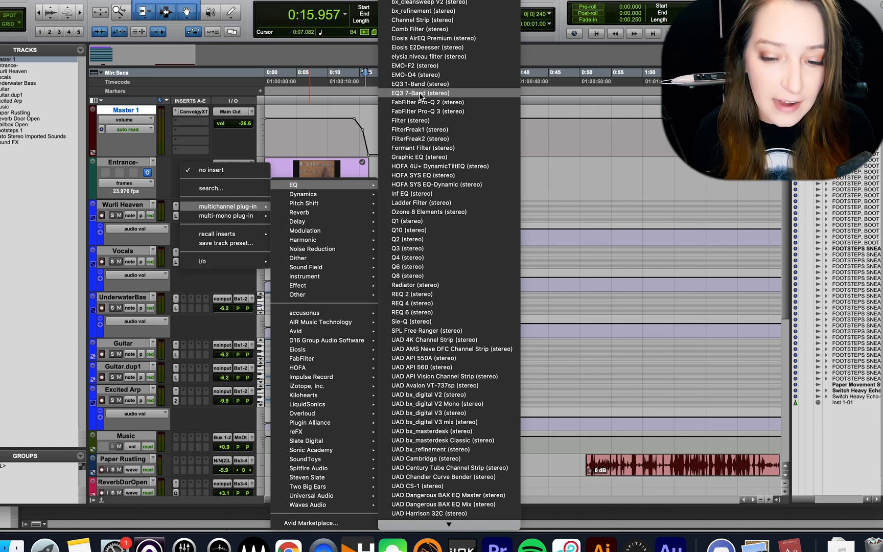
Insert the EQ3 7-Band (stereo) plug-in on the Wurli Heaven track
{"action": "left_click", "coordinate": [420, 93]}
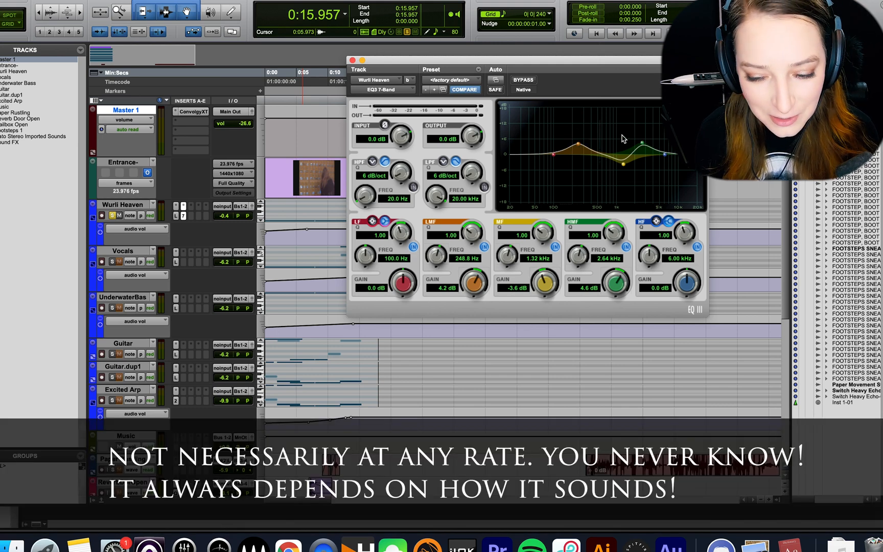
{"action": "mouse_move", "coordinate": [608, 160]}
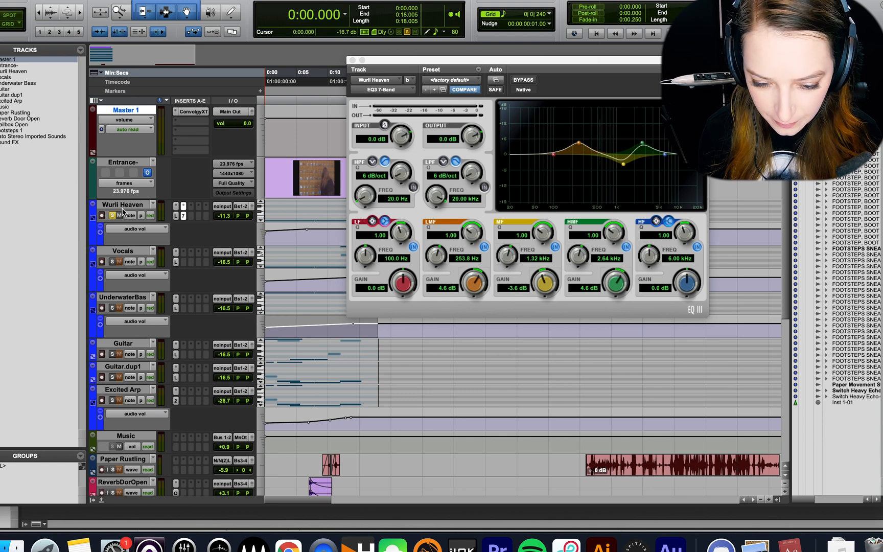
Start playback to audition Wurli Heaven while soloing EQ bands
{"action": "key", "text": "space"}
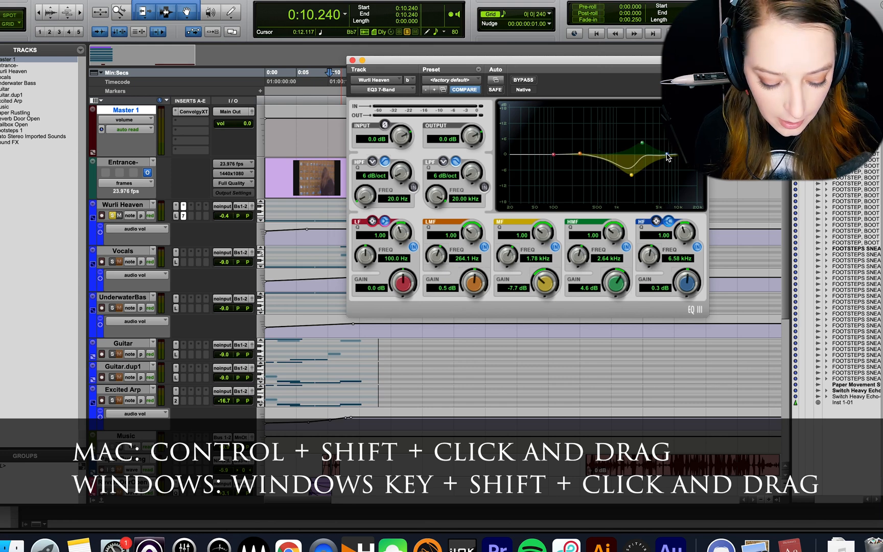
{"action": "mouse_move", "coordinate": [554, 155]}
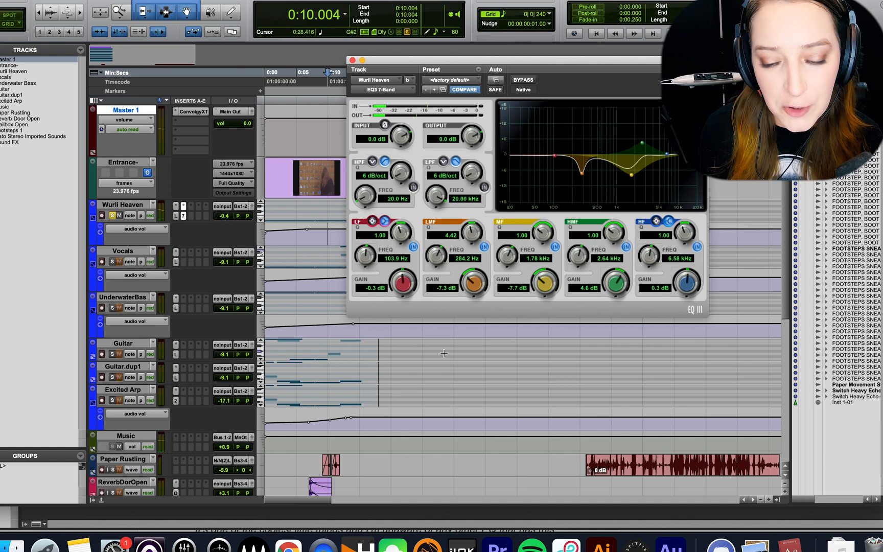
Close the EQ3 7-Band plug-in window, returning to the session timeline
{"action": "left_click", "coordinate": [352, 61]}
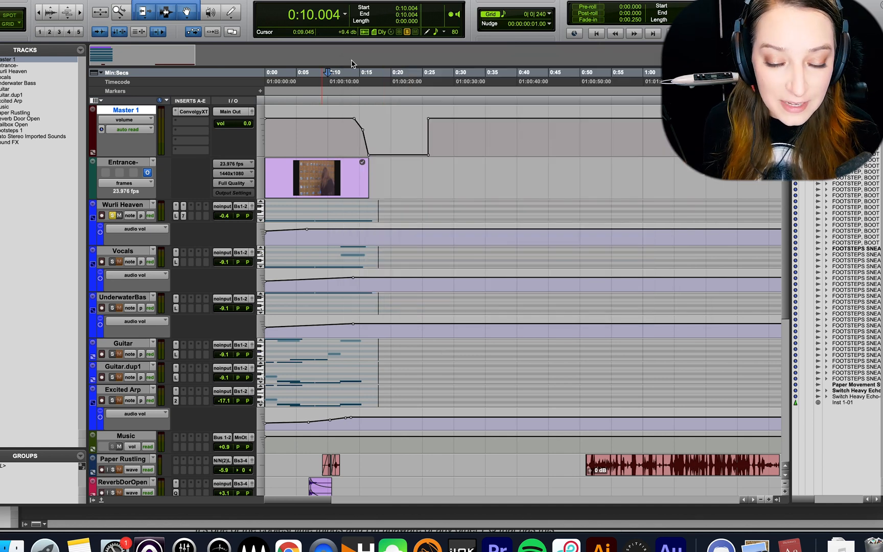